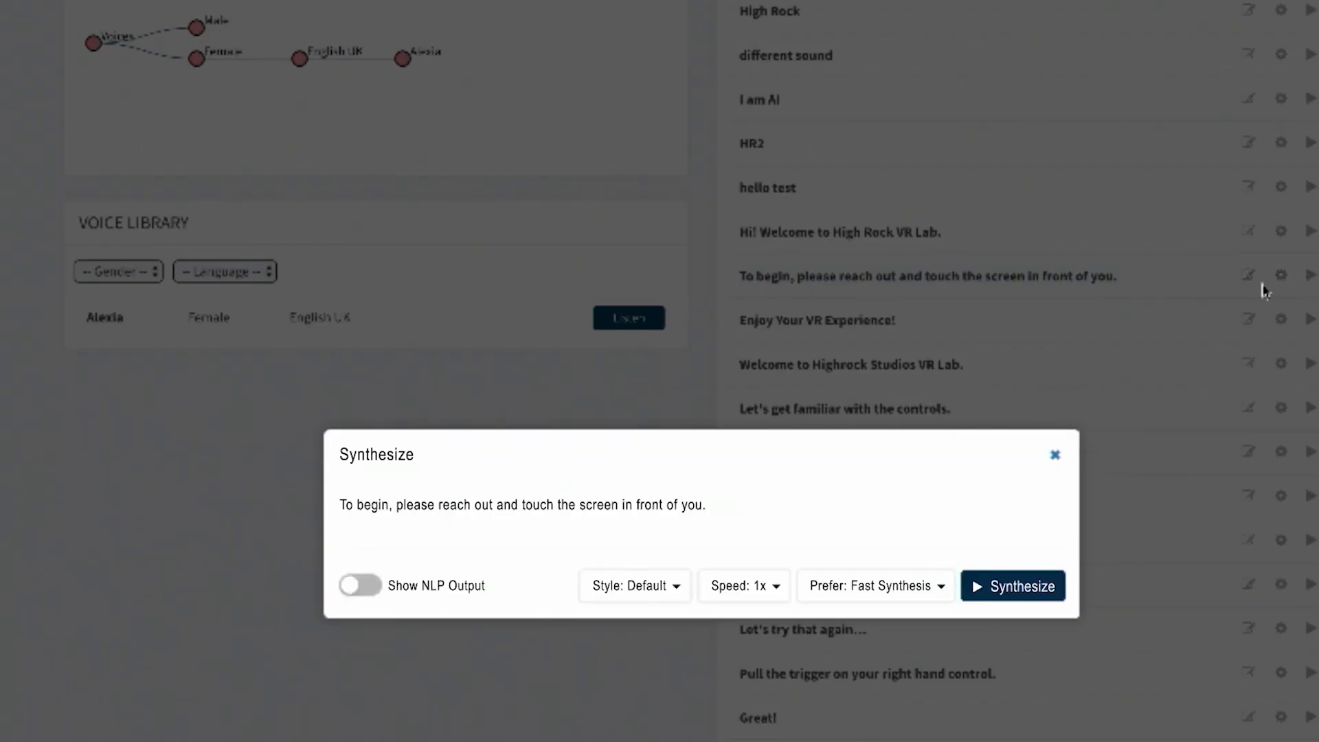
Open the Synthesize dialog for the 'To begin, please reach out…' line.
left_click(359, 585)
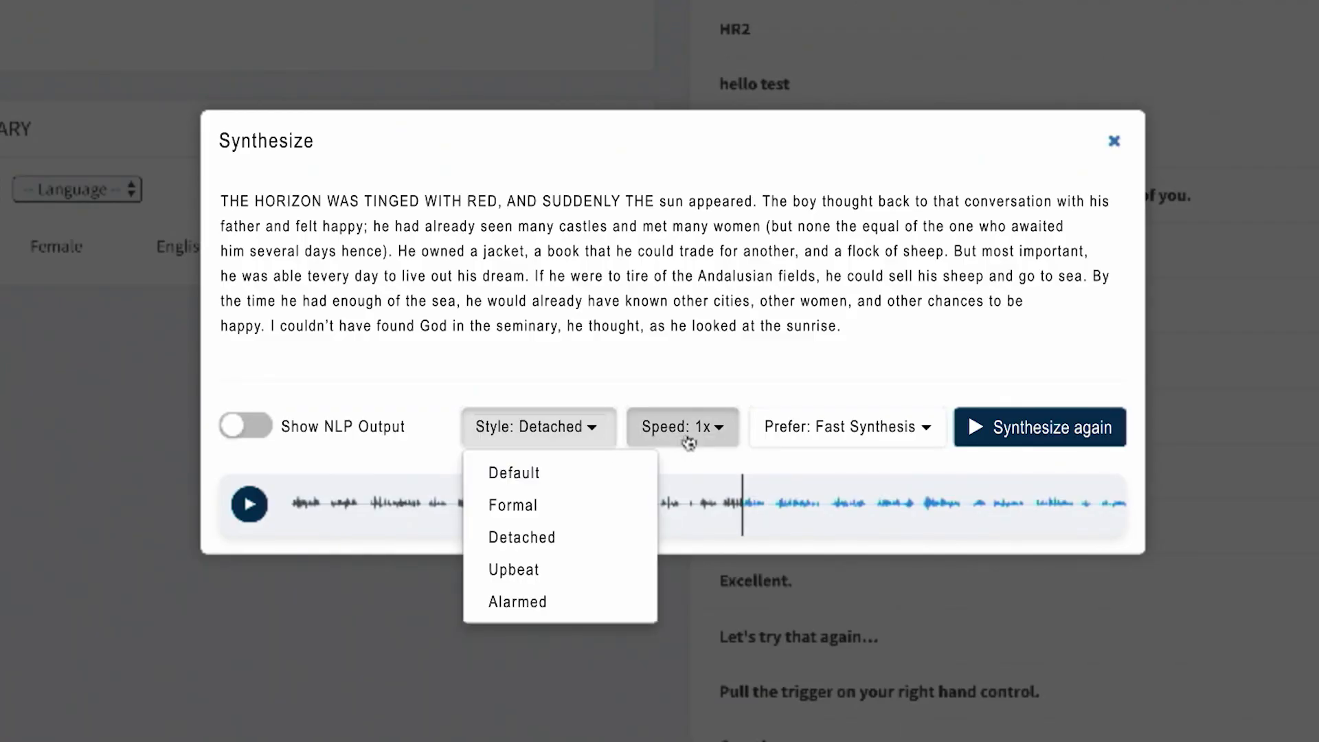
Open the Speed dropdown to view speech speeds from 0.7x to 1.3x.
left_click(676, 426)
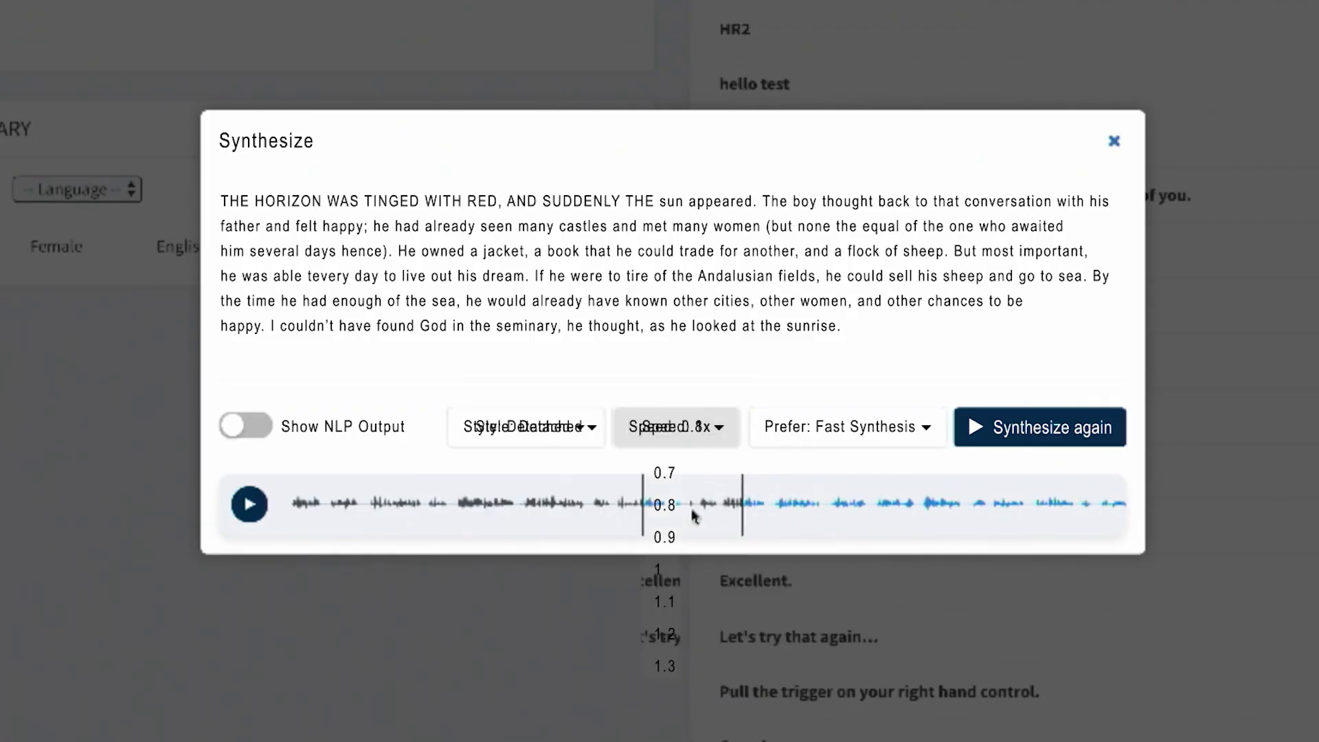